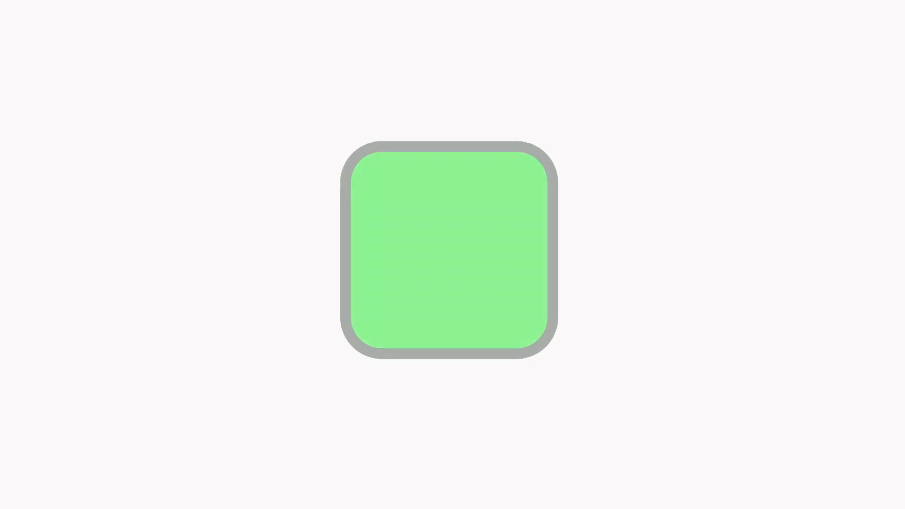
click(449, 254)
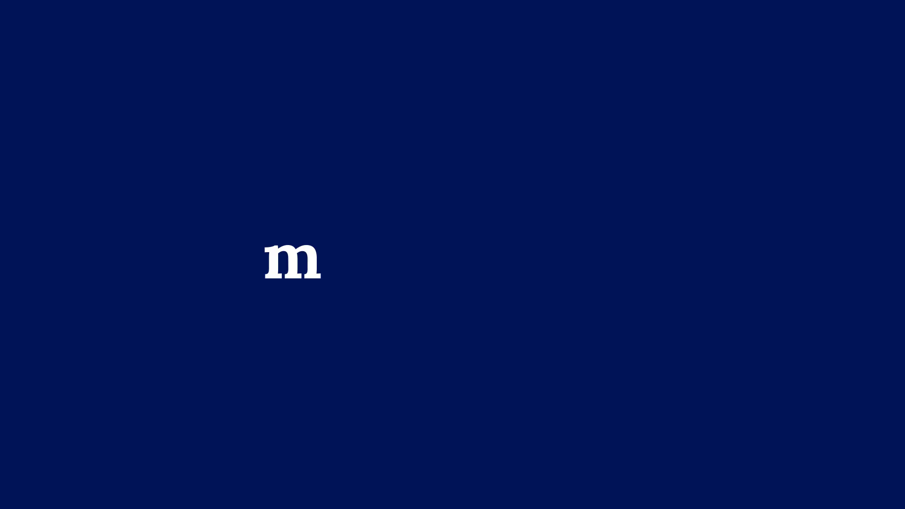
text(indfulnes)
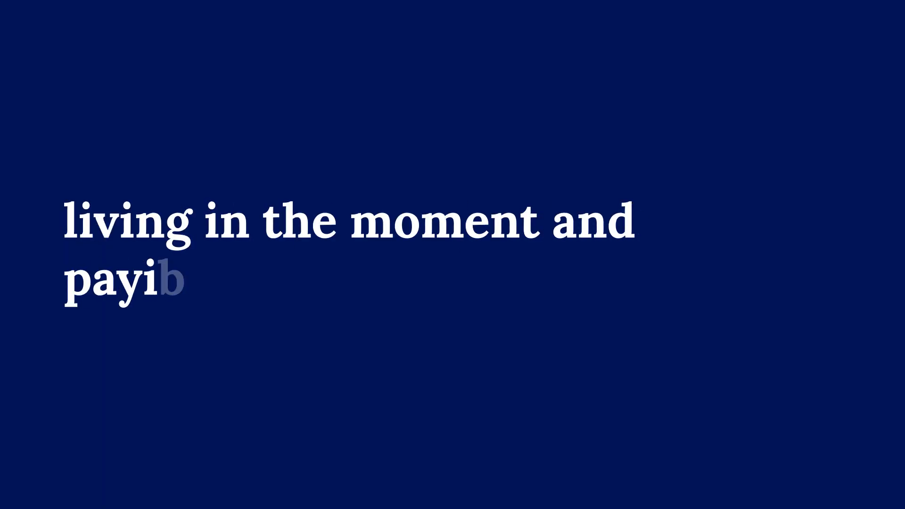
text(ng attention without thinking)
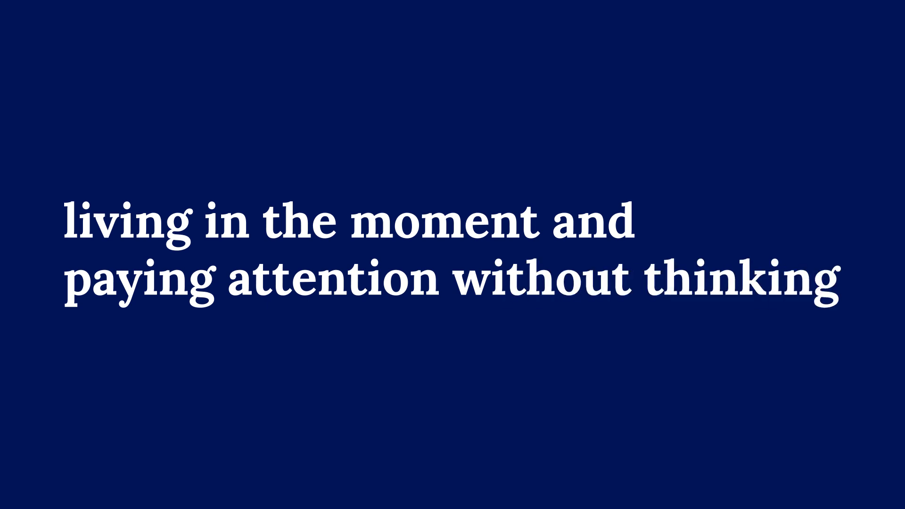